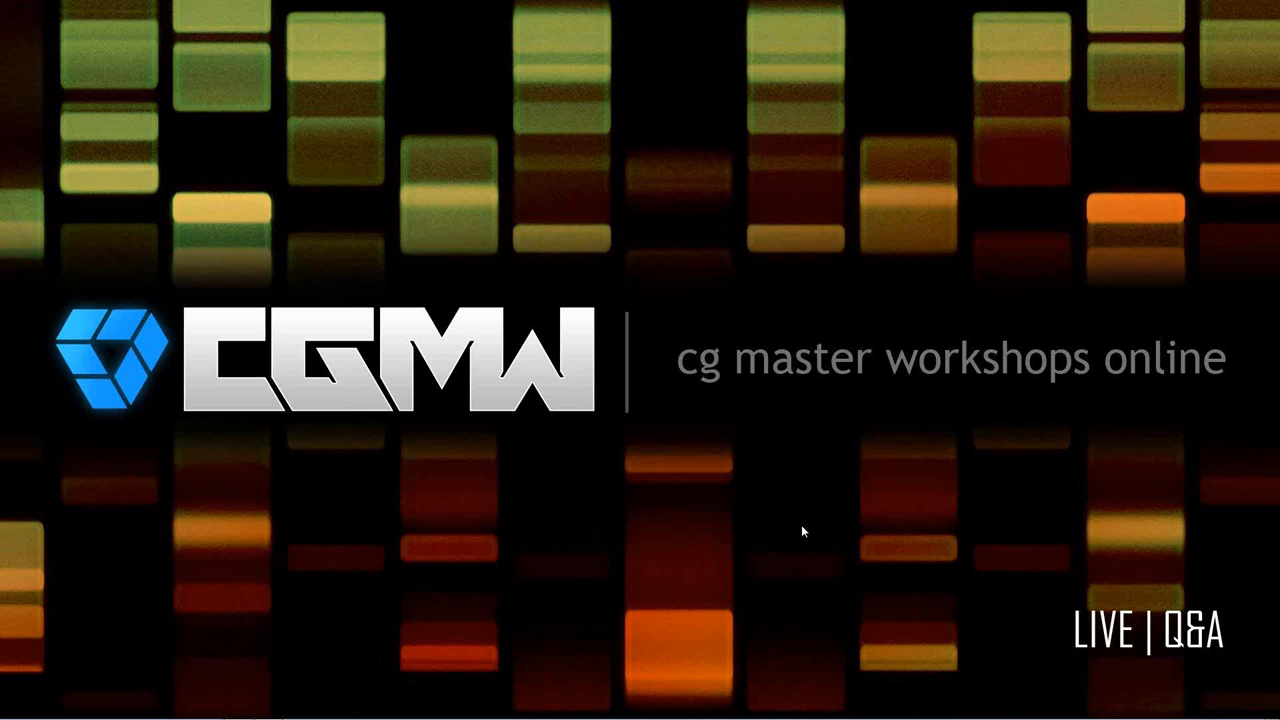
mouse_move(1208, 76)
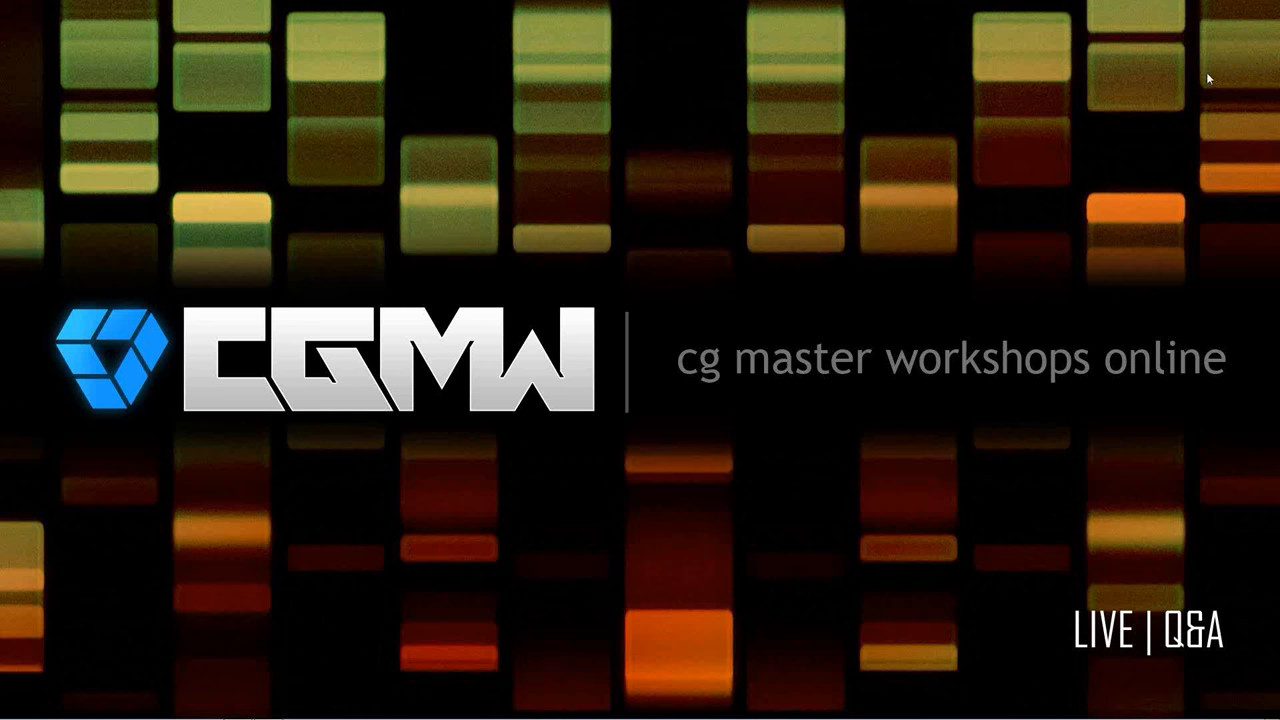
mouse_move(684, 376)
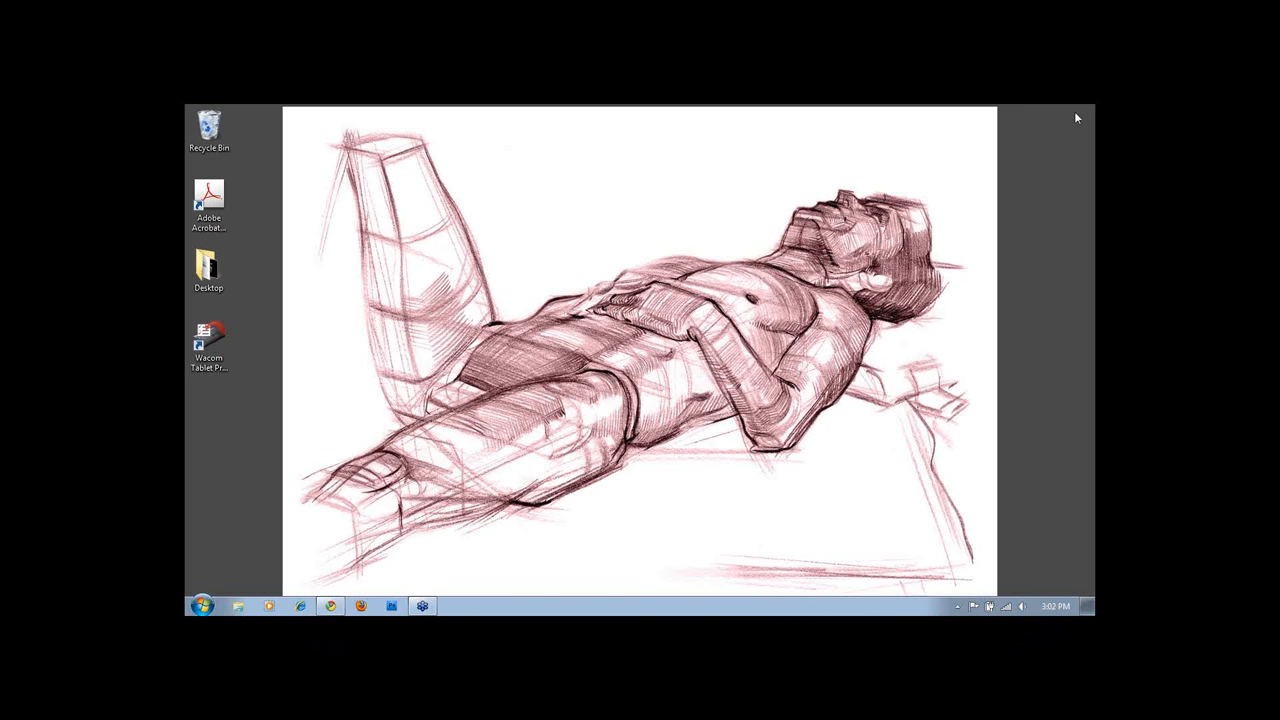
mouse_move(1030, 598)
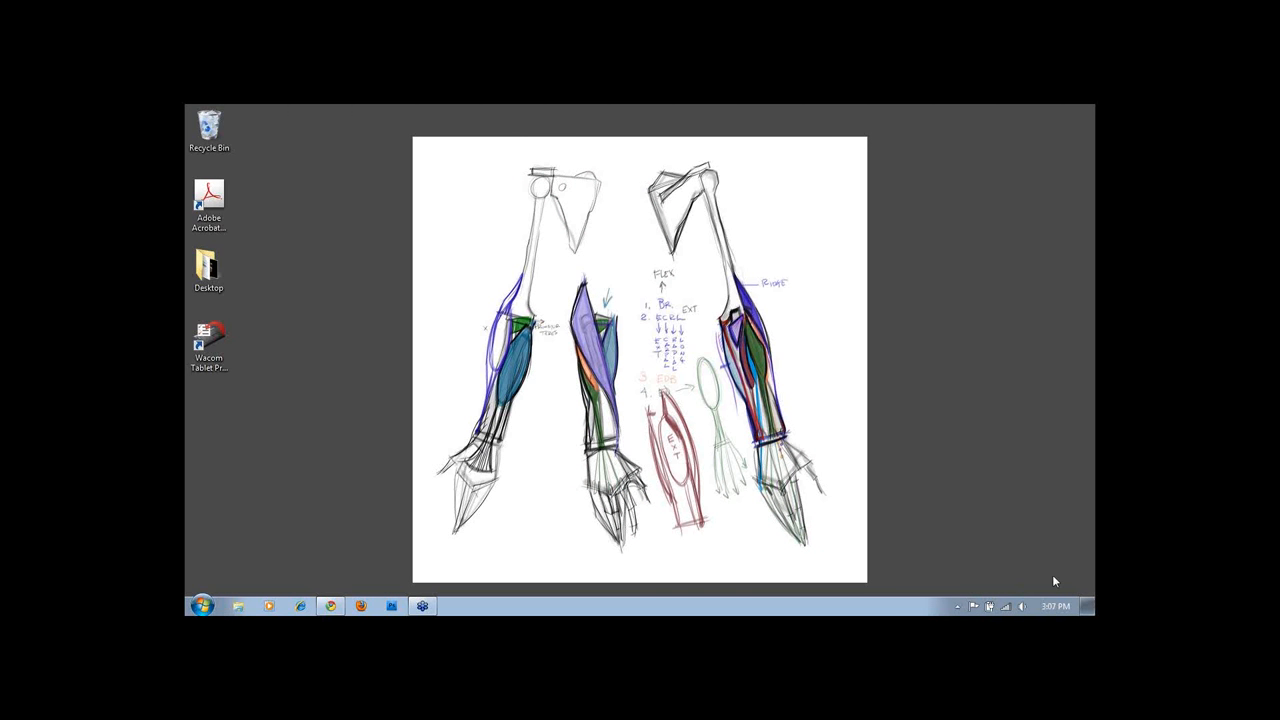
mouse_move(1092, 588)
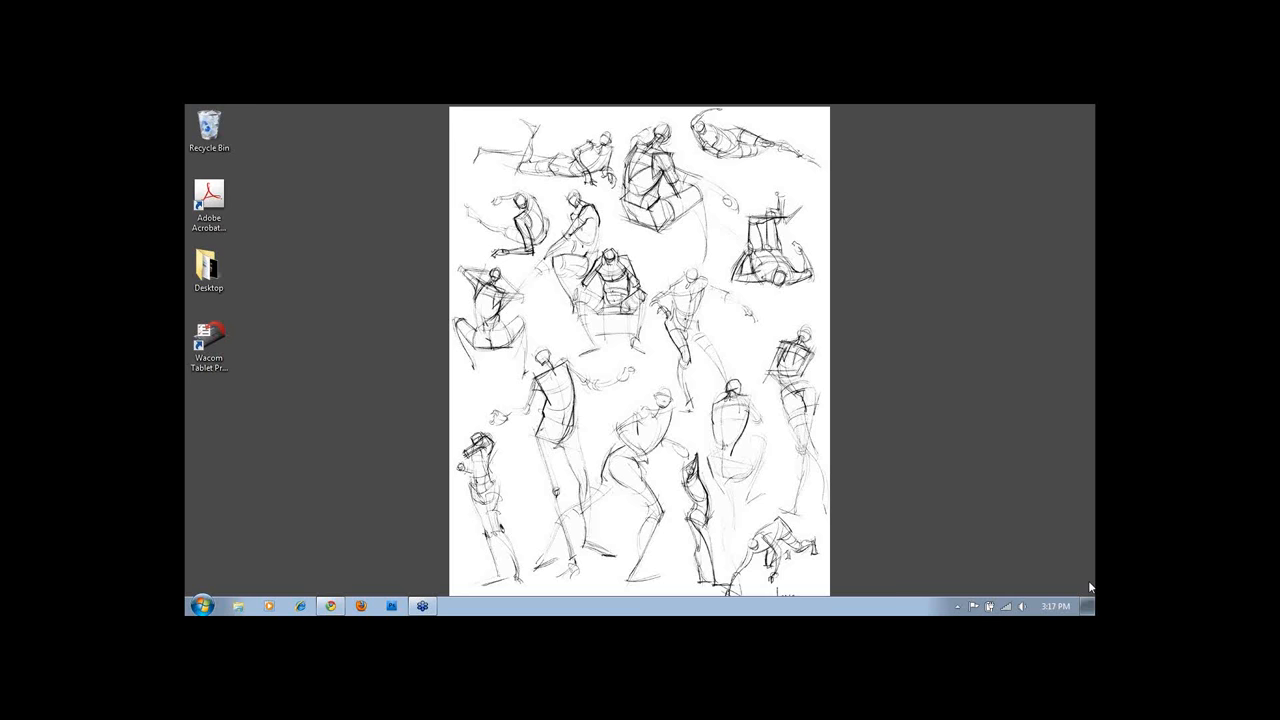
mouse_move(196, 484)
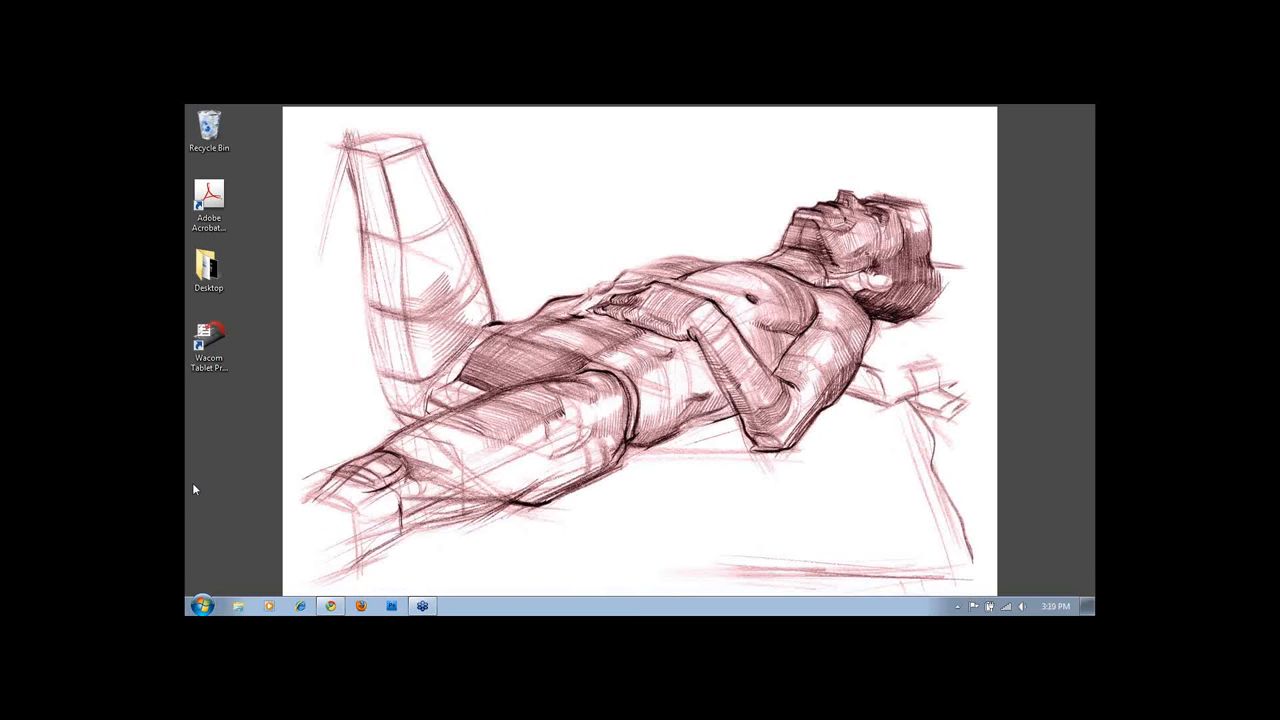
mouse_move(284, 472)
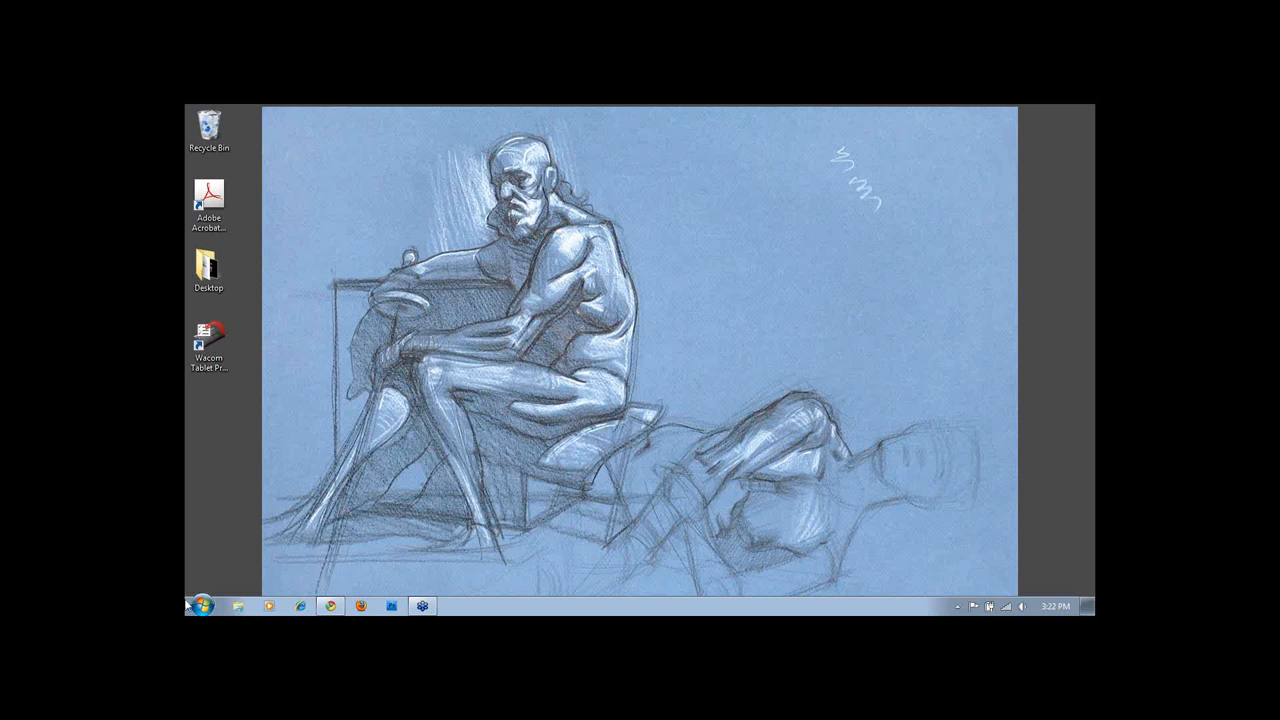
mouse_move(196, 572)
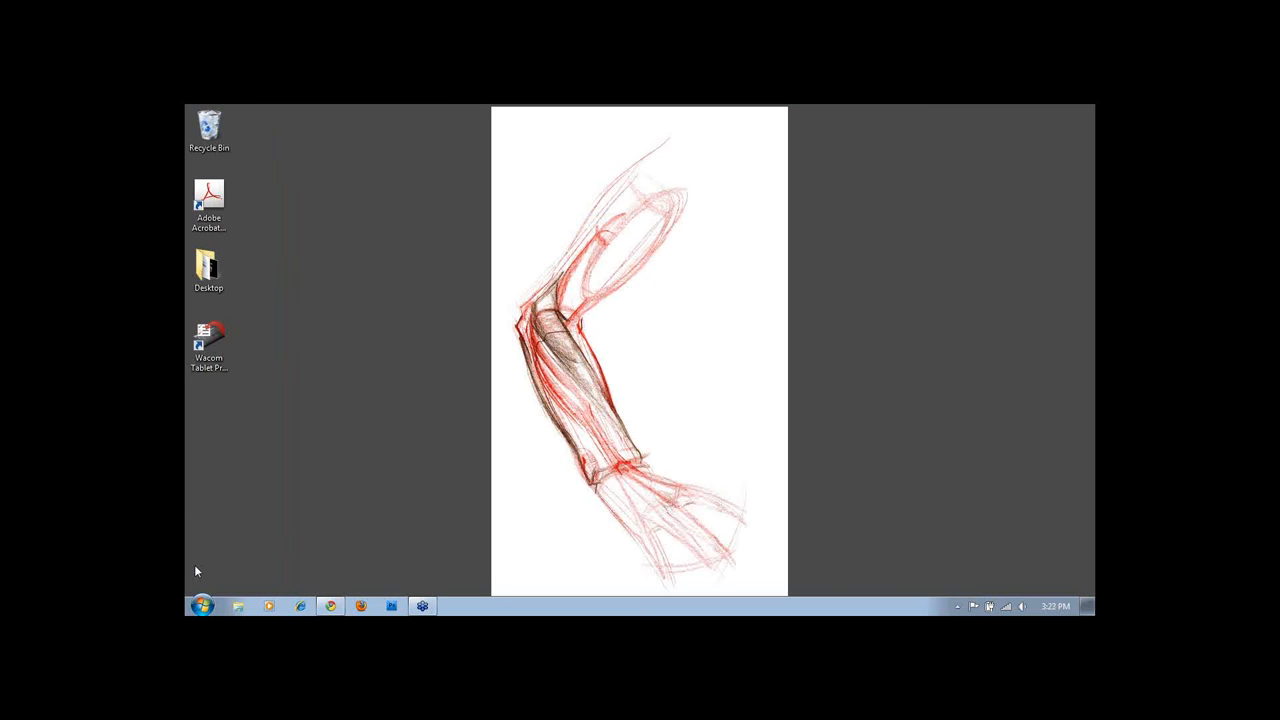
mouse_move(184, 428)
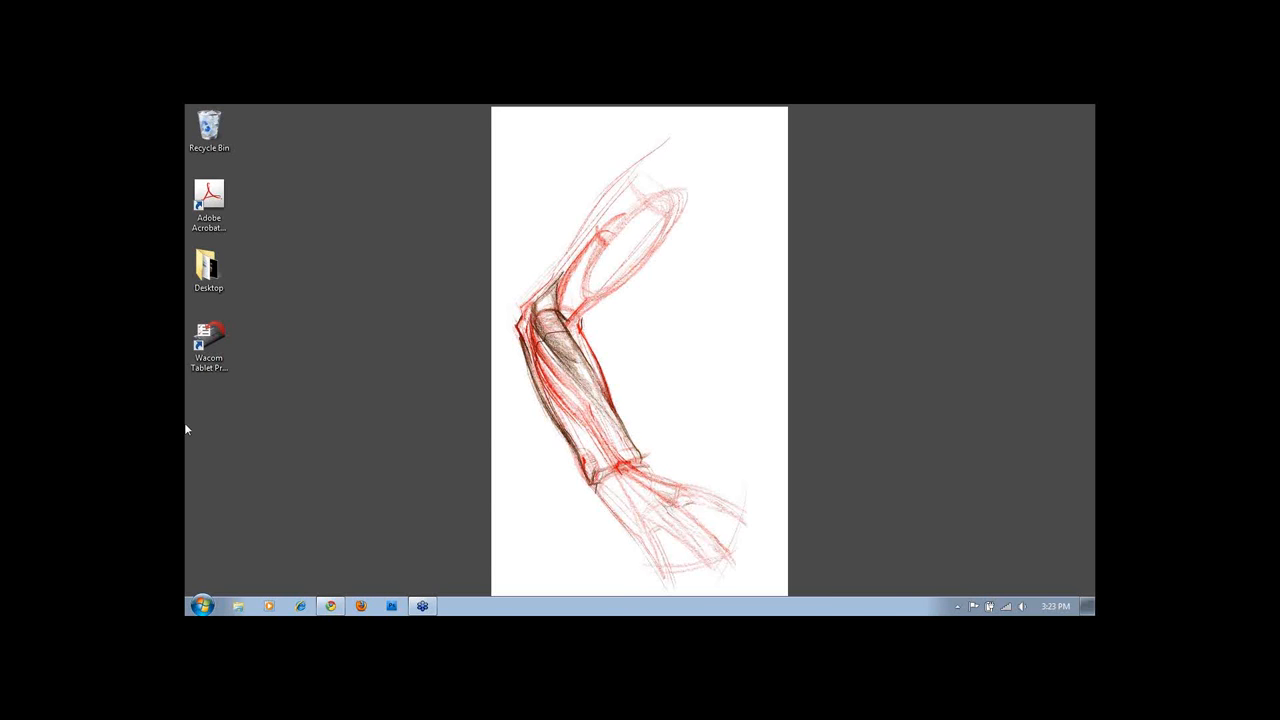
mouse_move(208, 408)
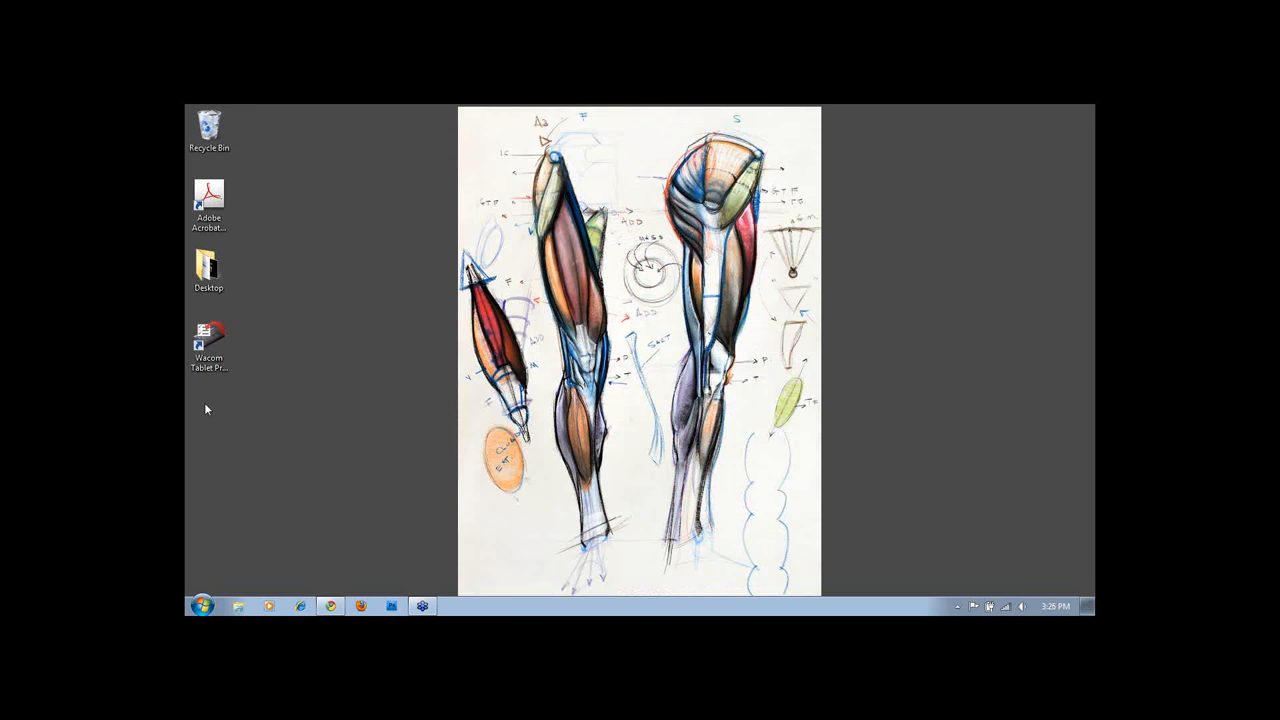
mouse_move(196, 552)
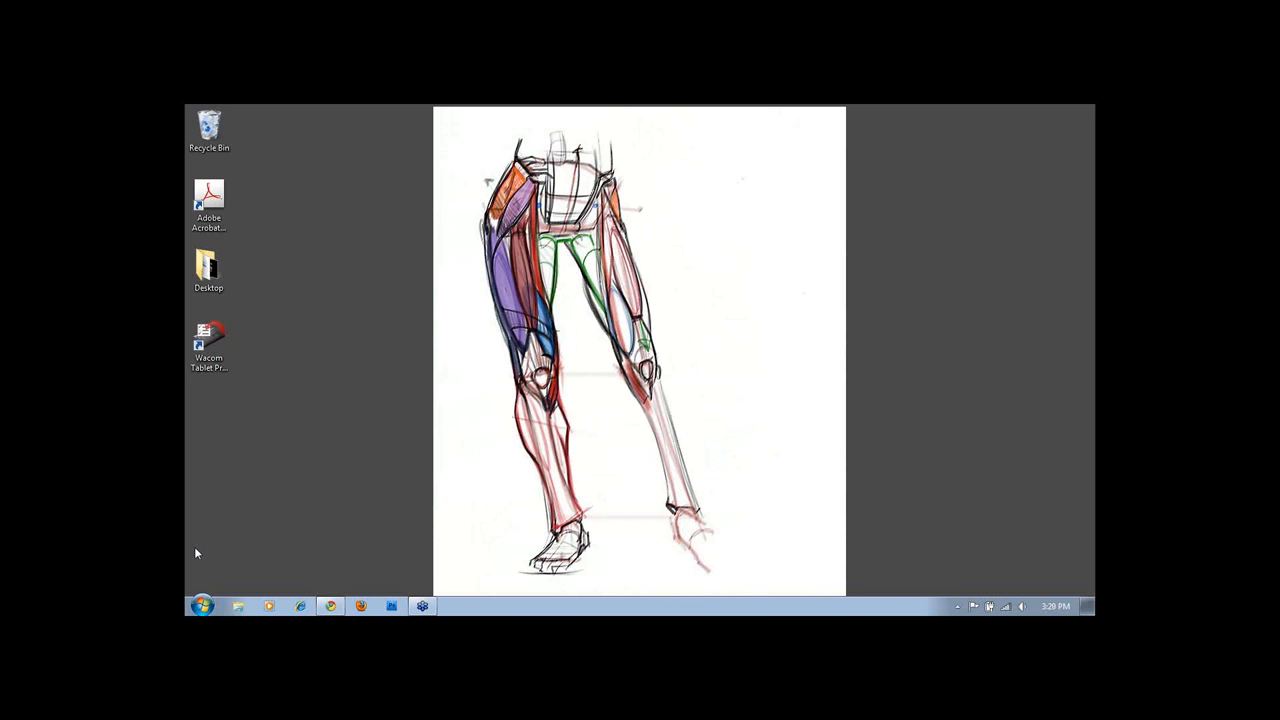
mouse_move(314, 480)
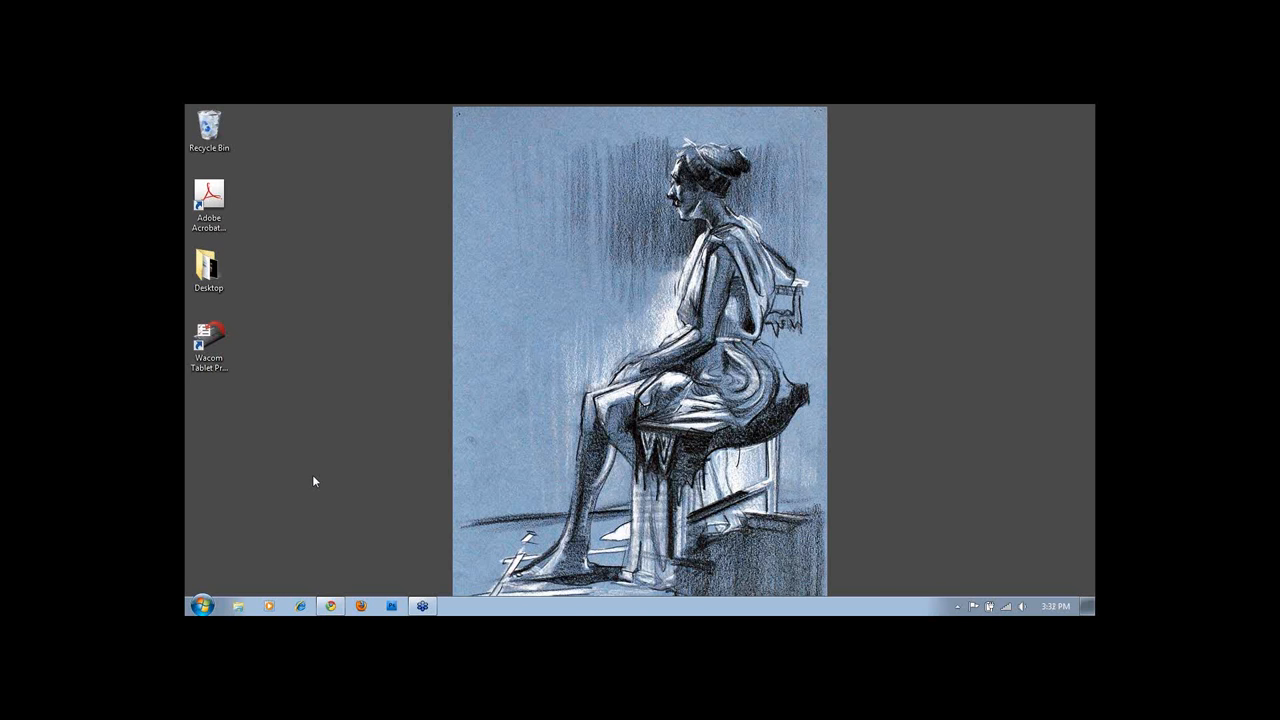
mouse_move(200, 388)
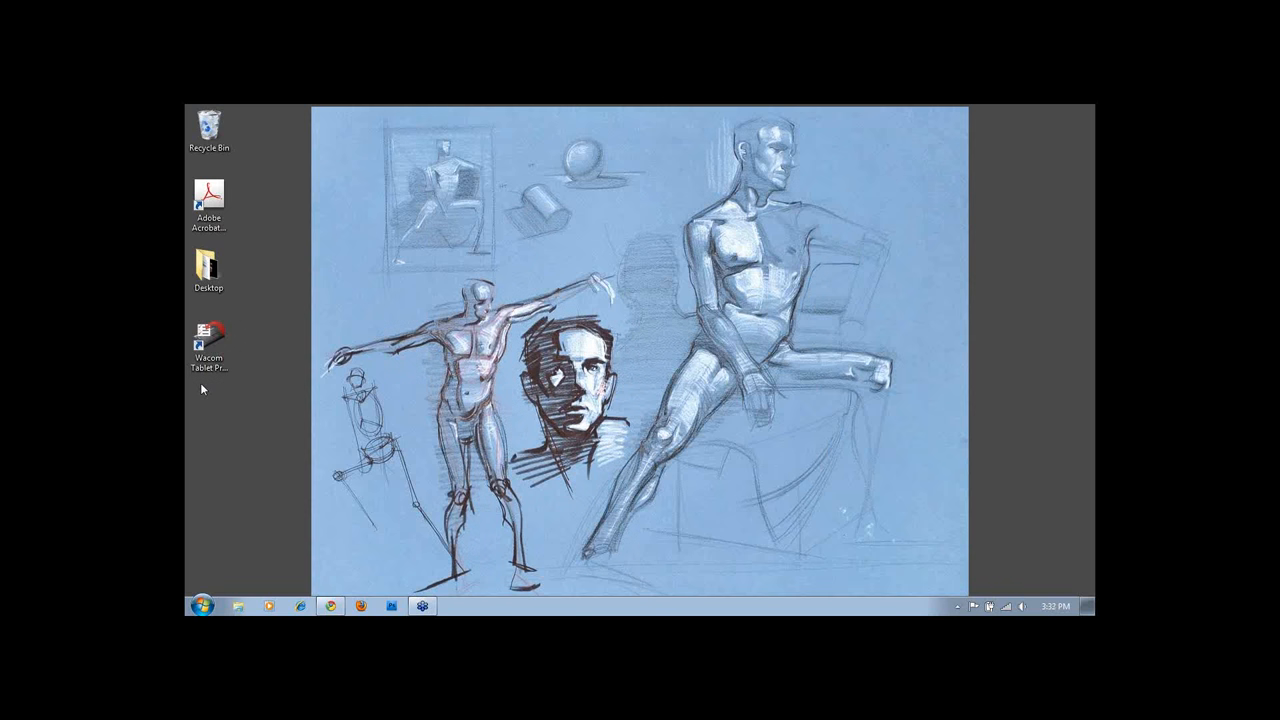
mouse_move(232, 550)
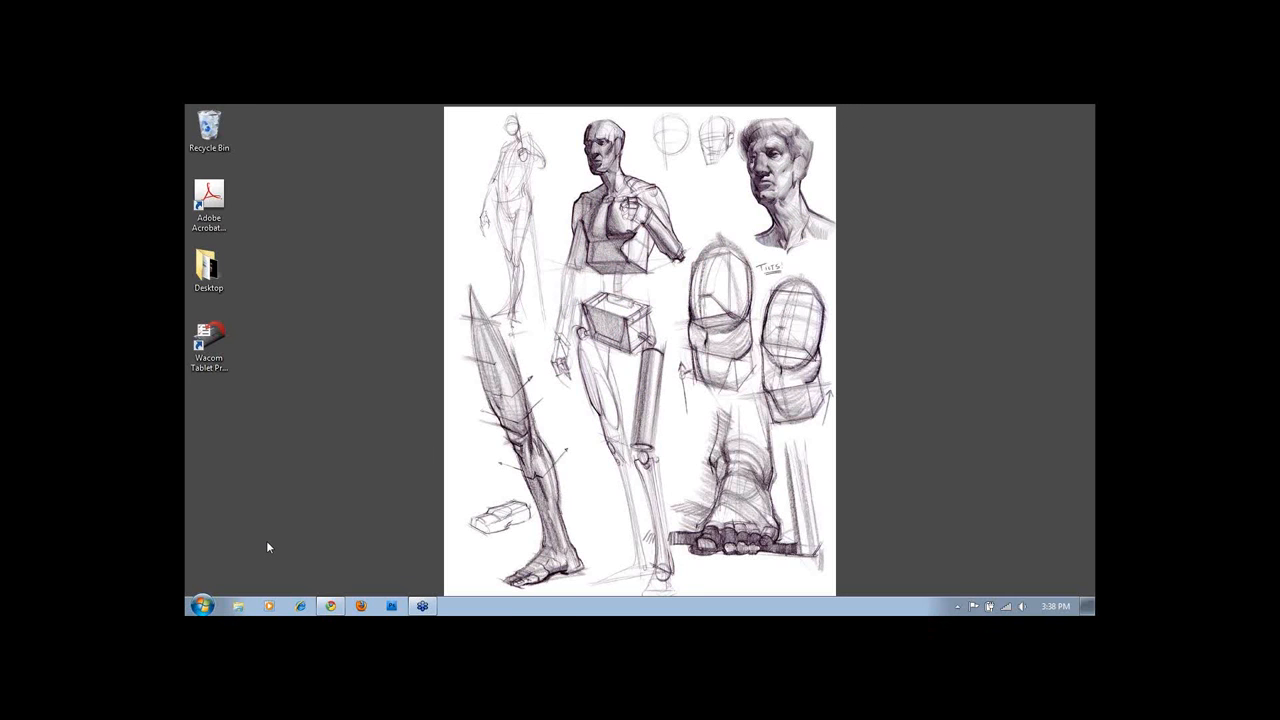
mouse_move(212, 568)
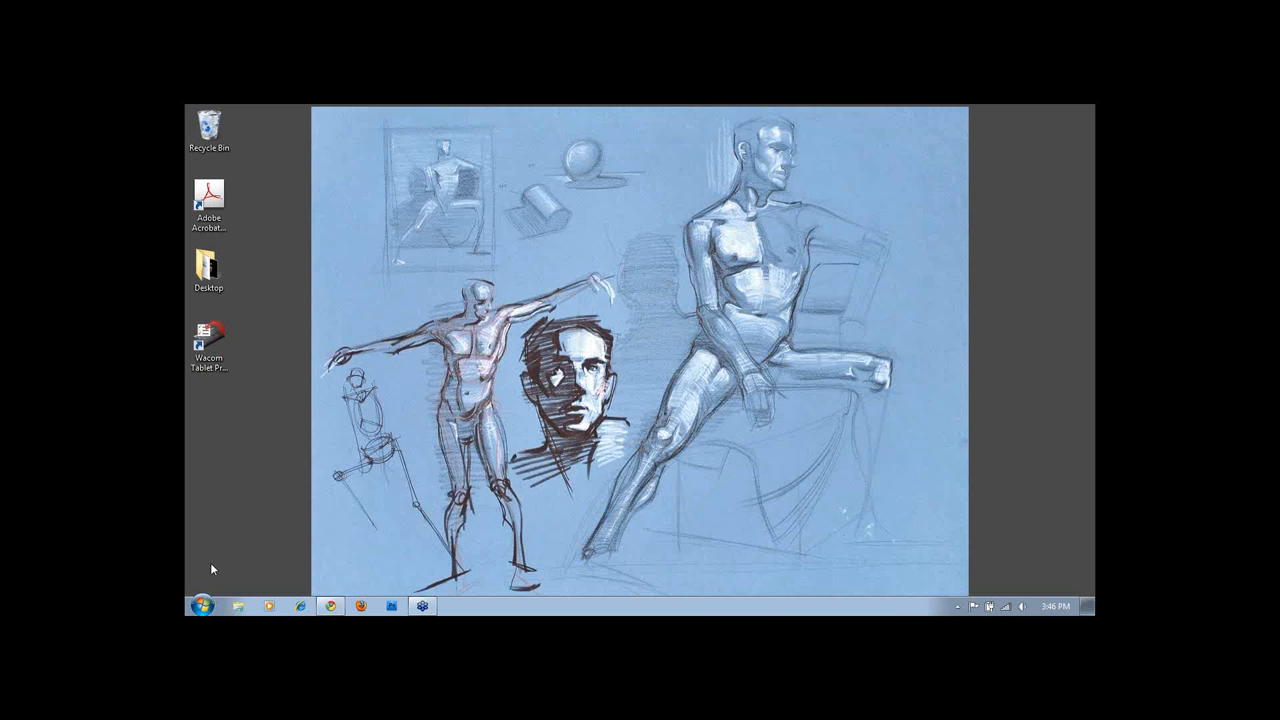
mouse_move(250, 536)
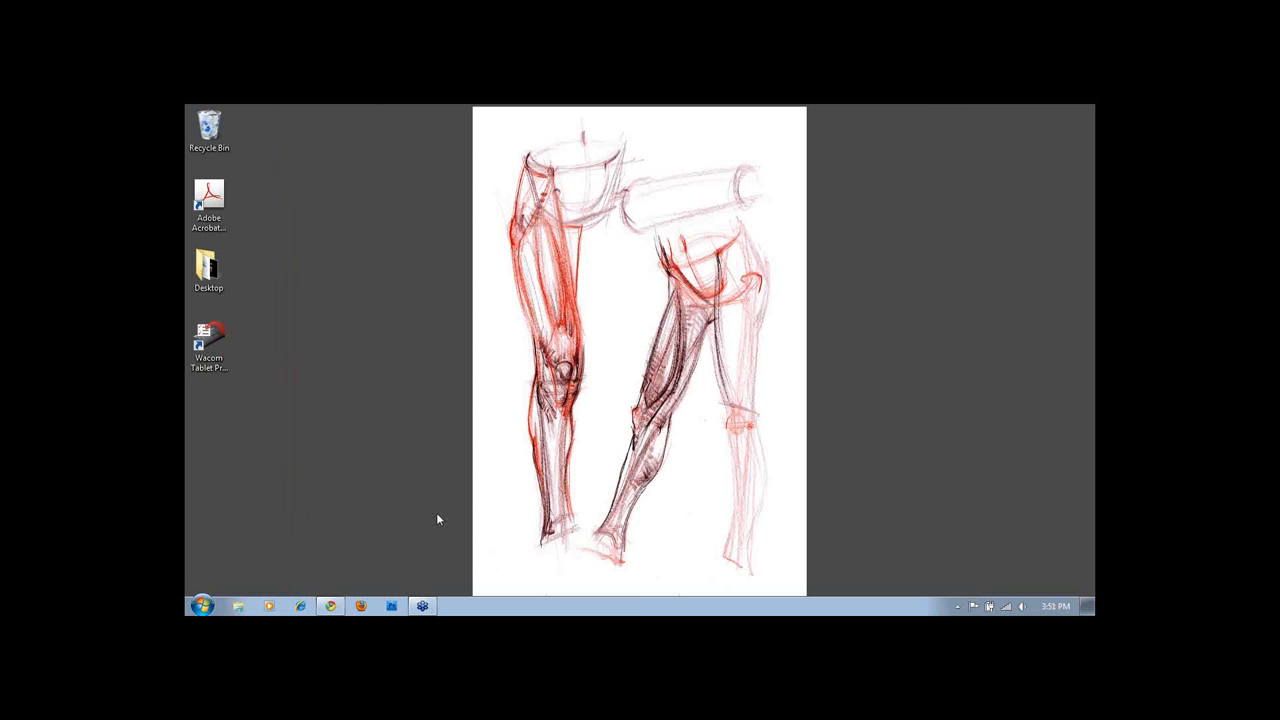
mouse_move(236, 440)
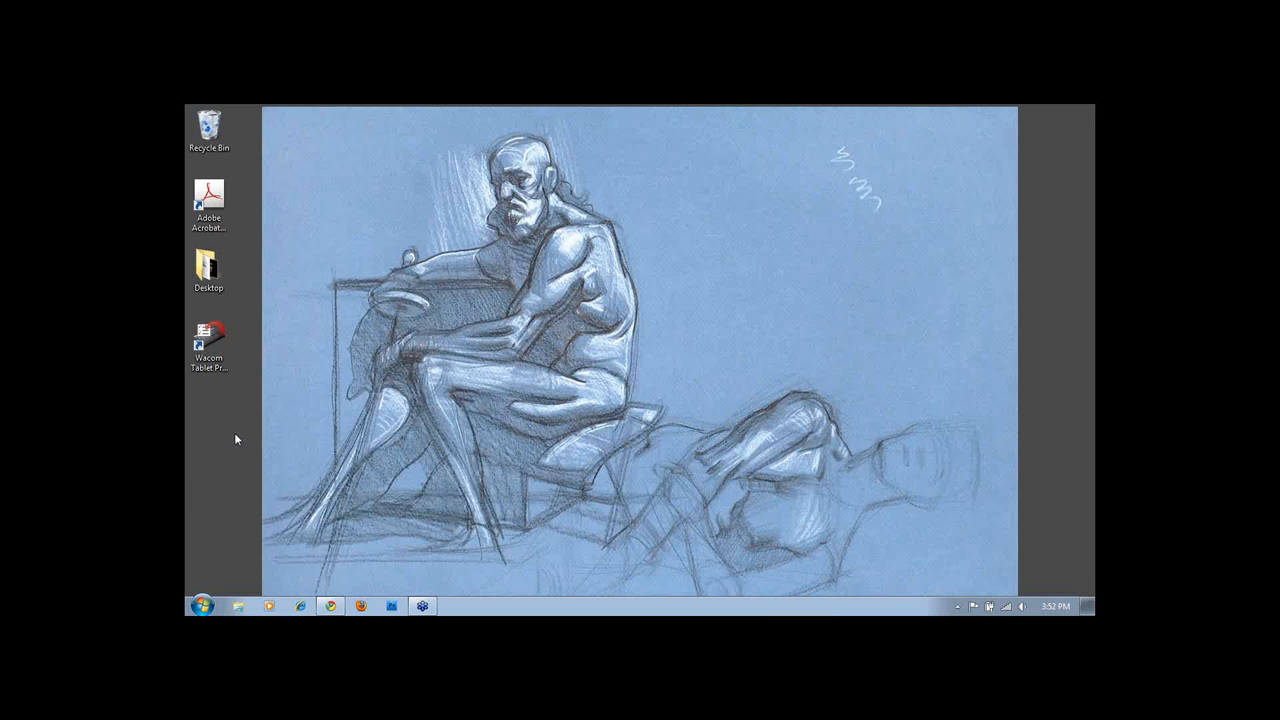
mouse_move(290, 452)
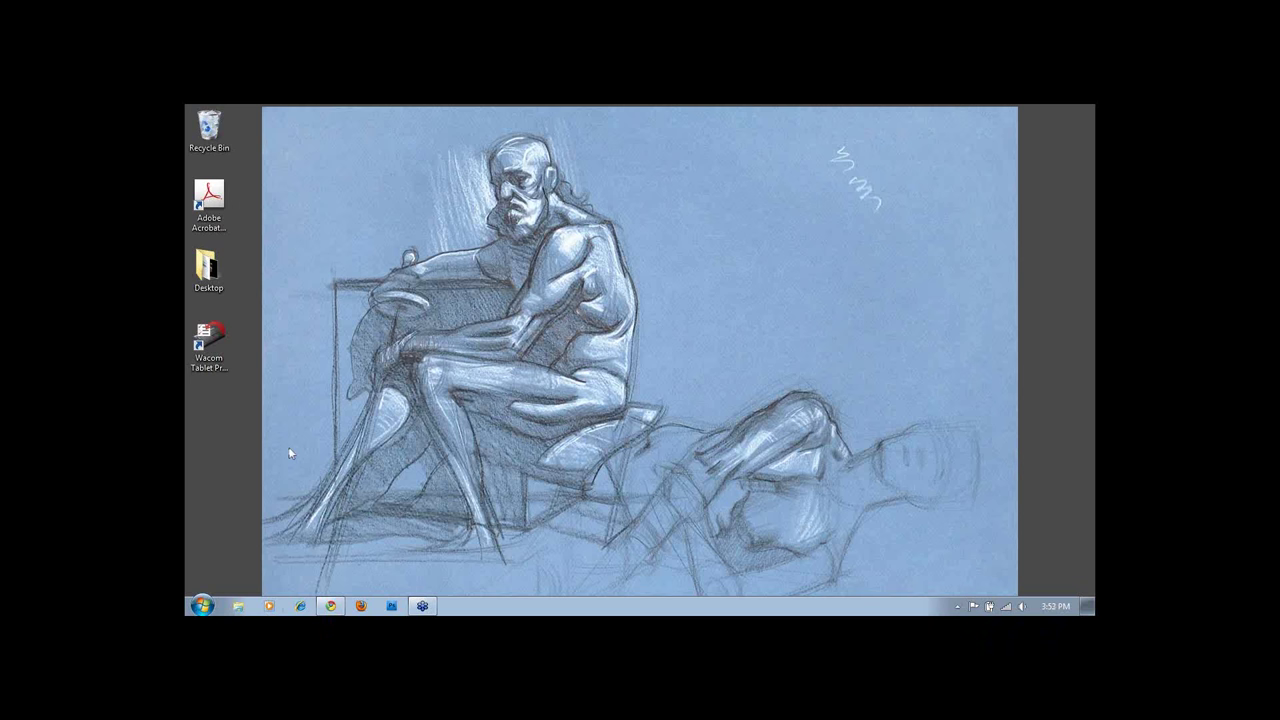
mouse_move(210, 464)
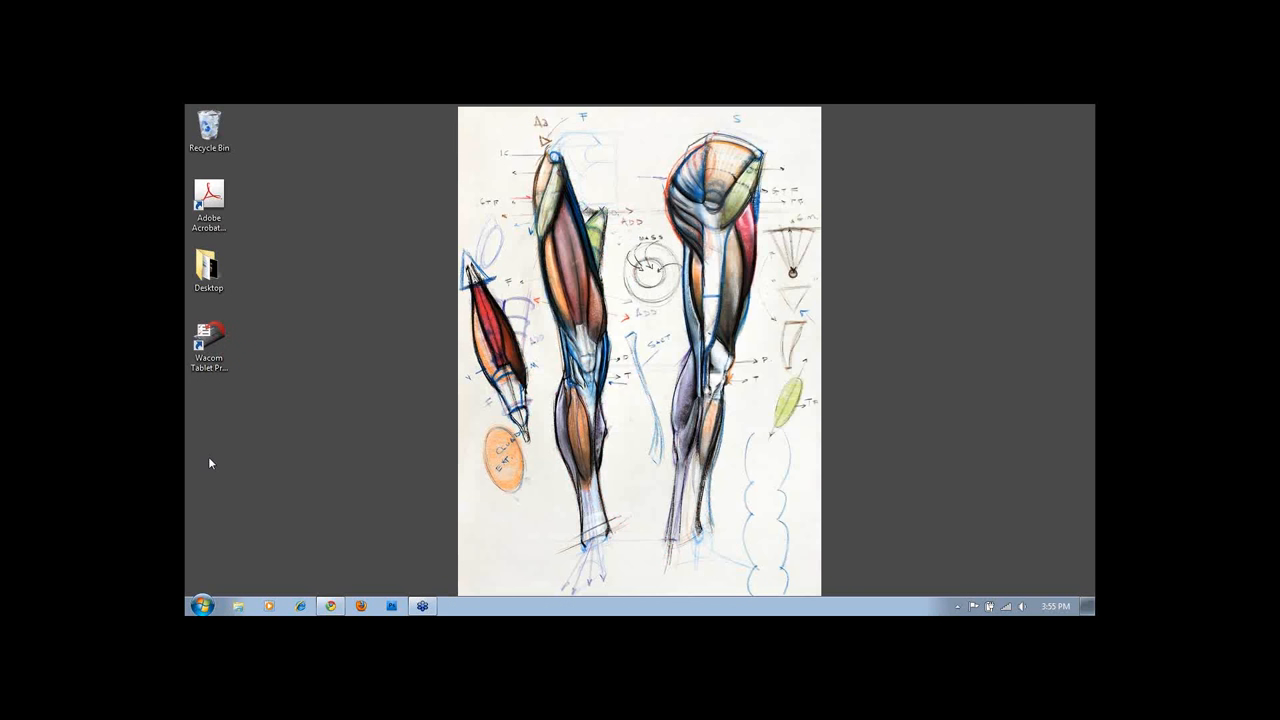
mouse_move(228, 456)
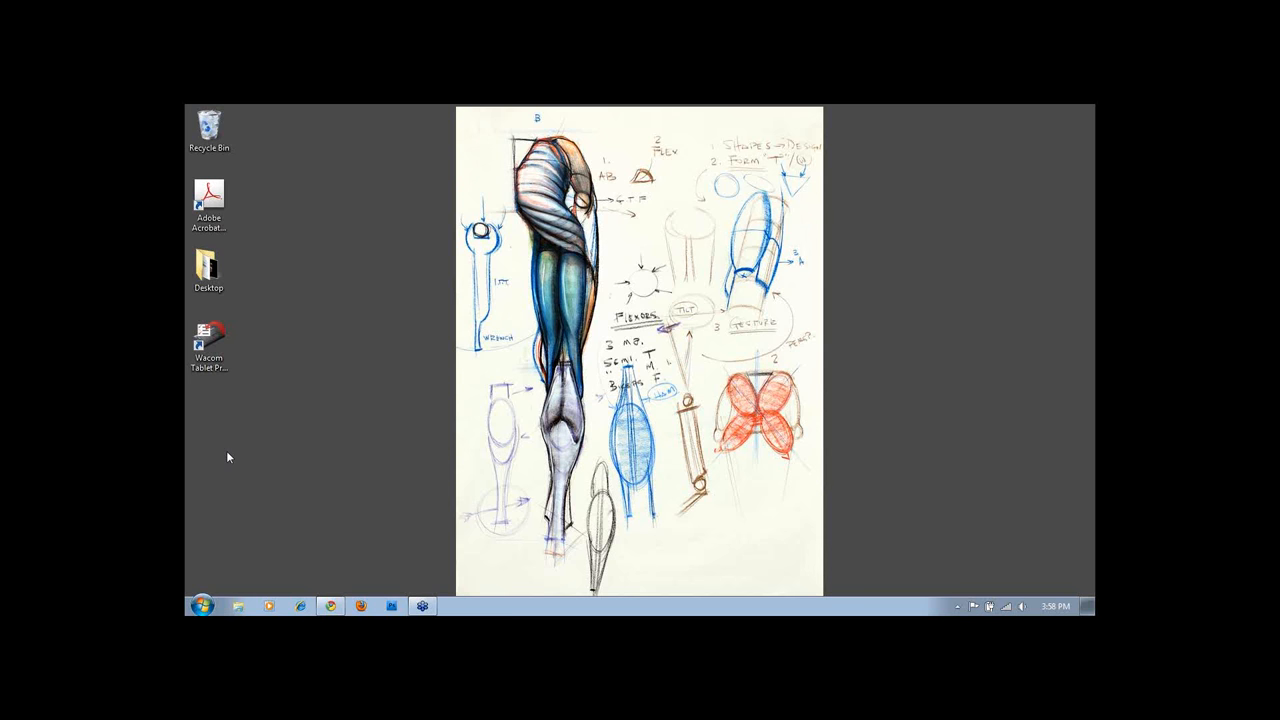
mouse_move(220, 420)
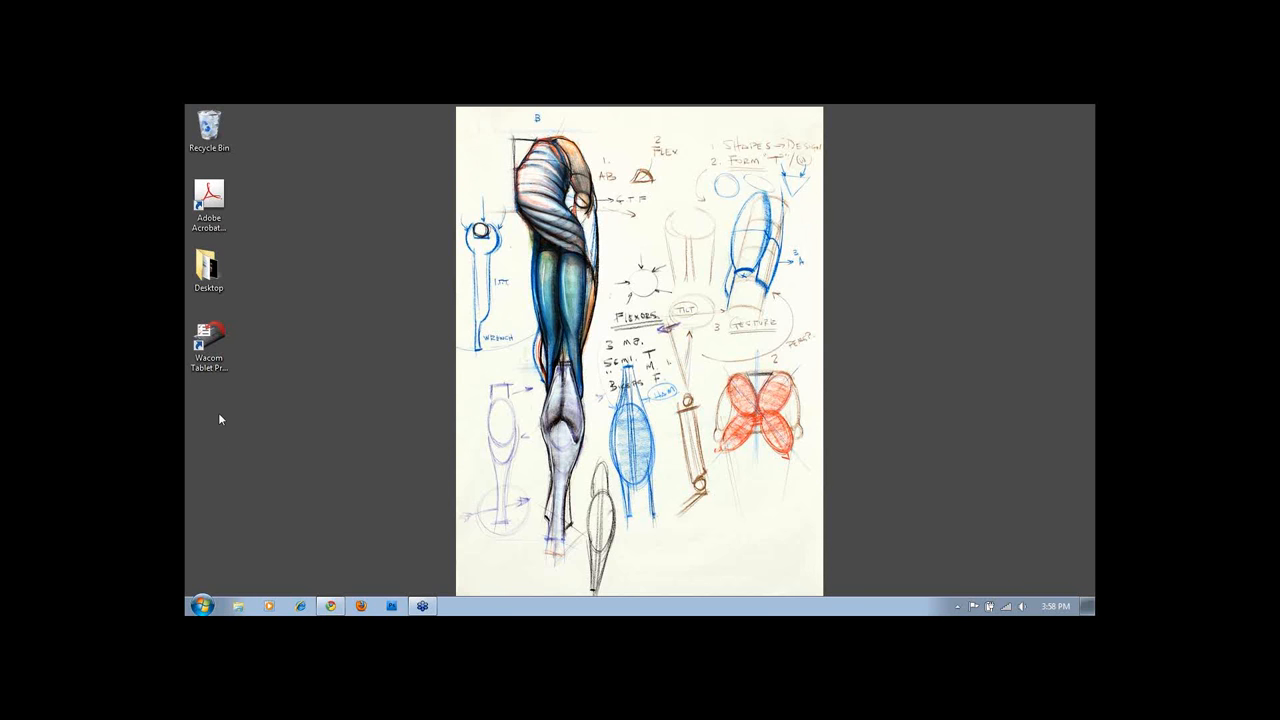